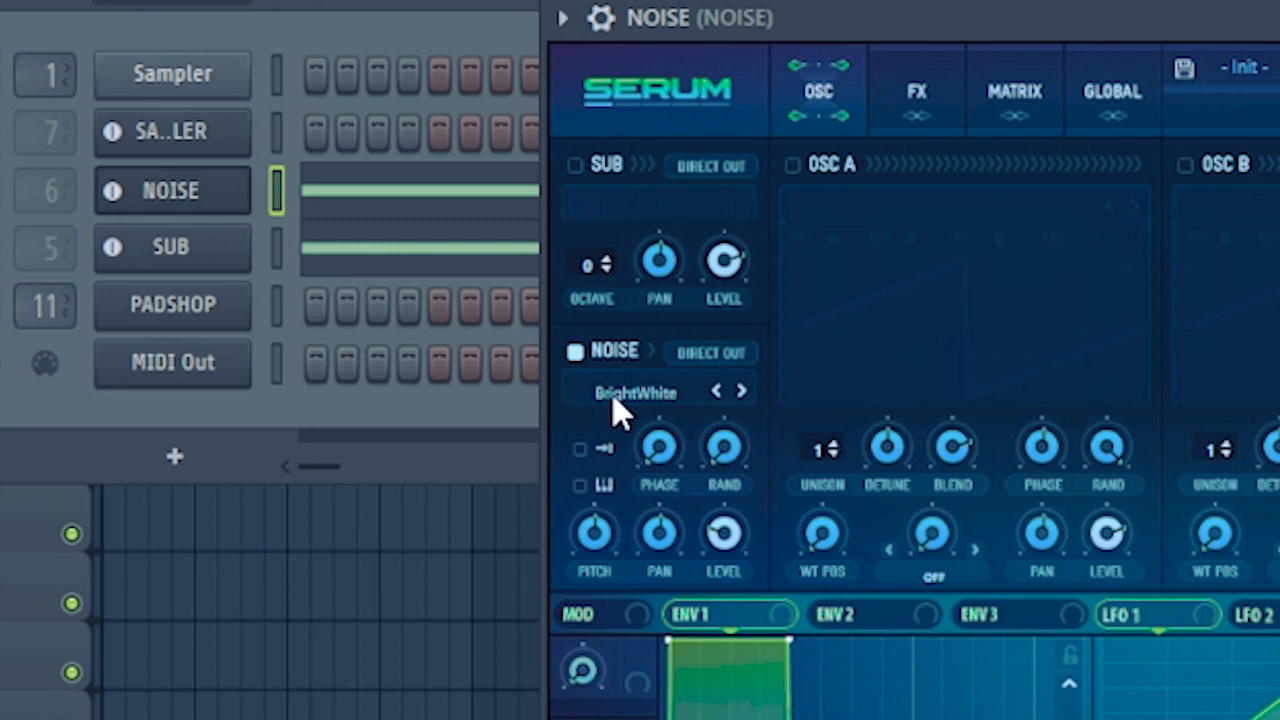
mouse_move(625, 402)
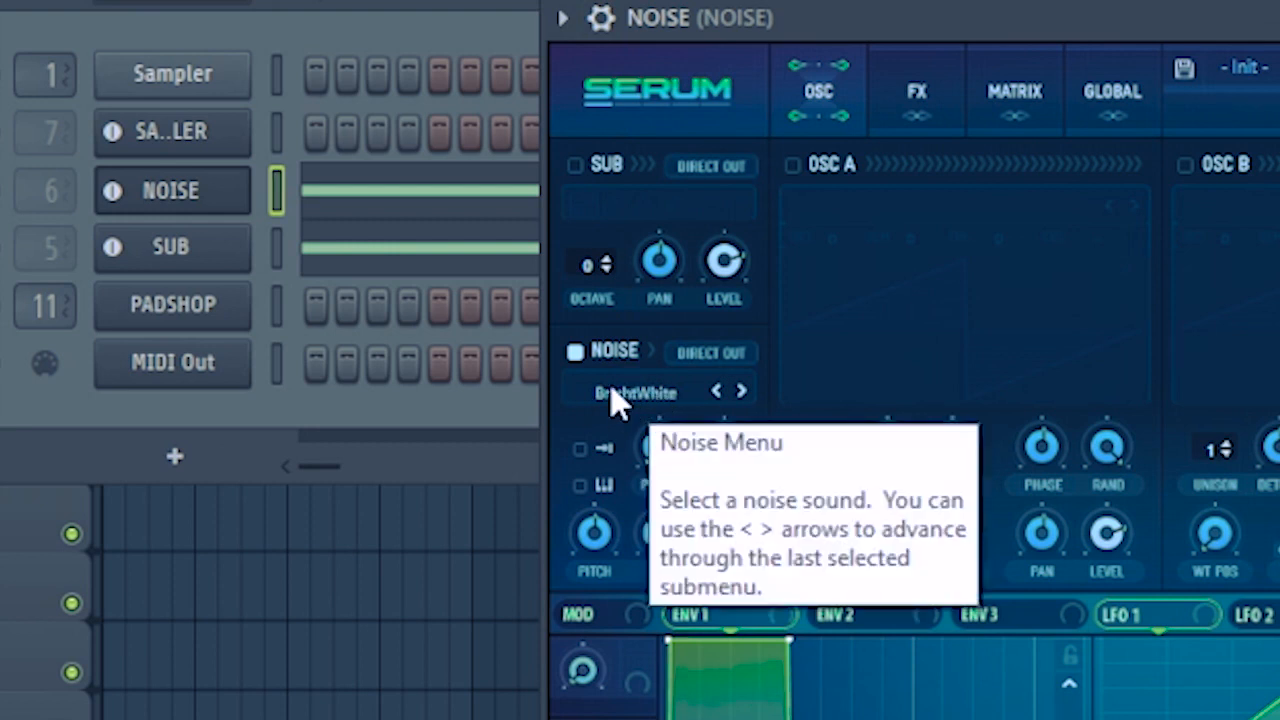
Choose the Analog BrightWhite noise for Serum's noise oscillator on the NOISE channel.
click(636, 389)
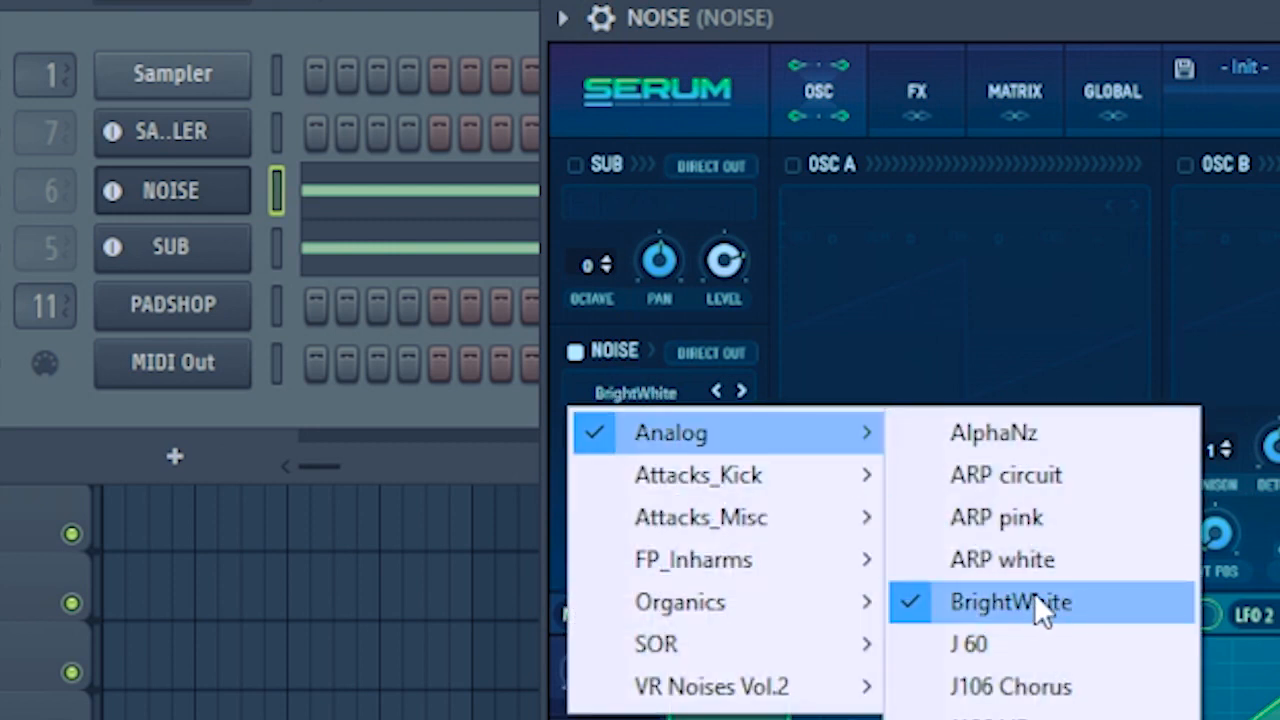
click(1010, 602)
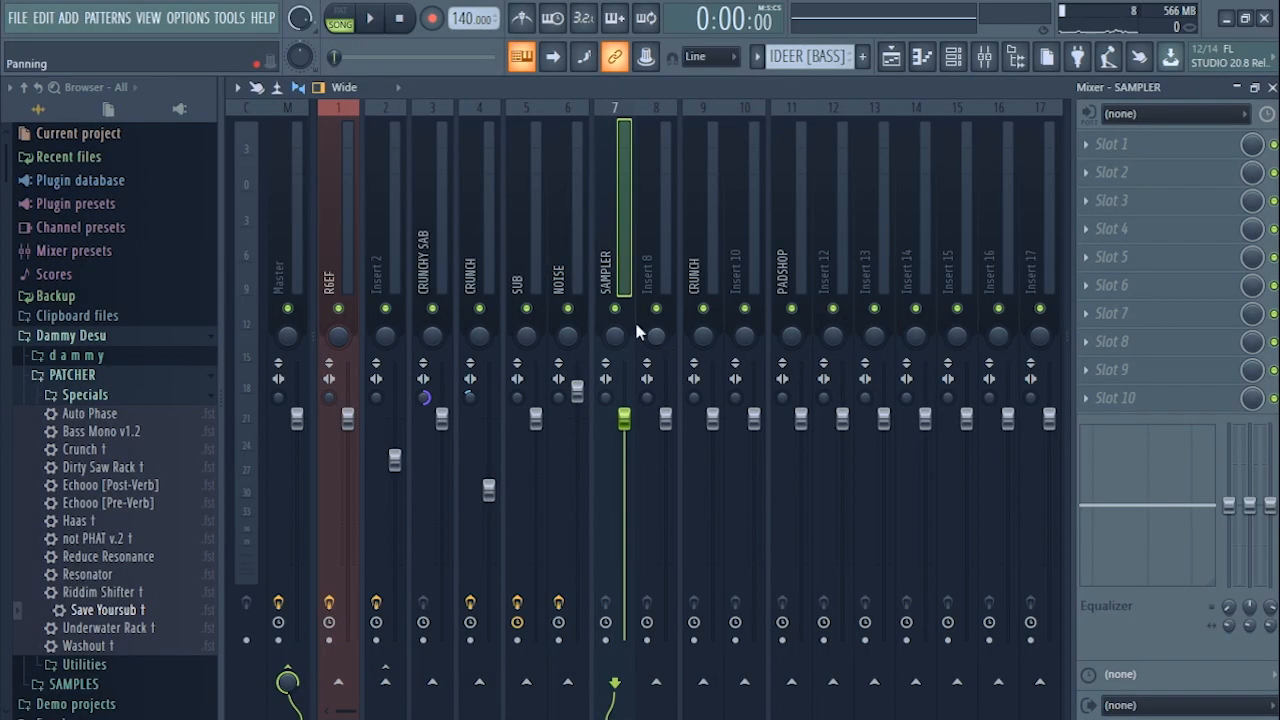
View the NOISE insert, then the SUB insert's OTT, Fruity peak controller and Crunch slots.
click(566, 270)
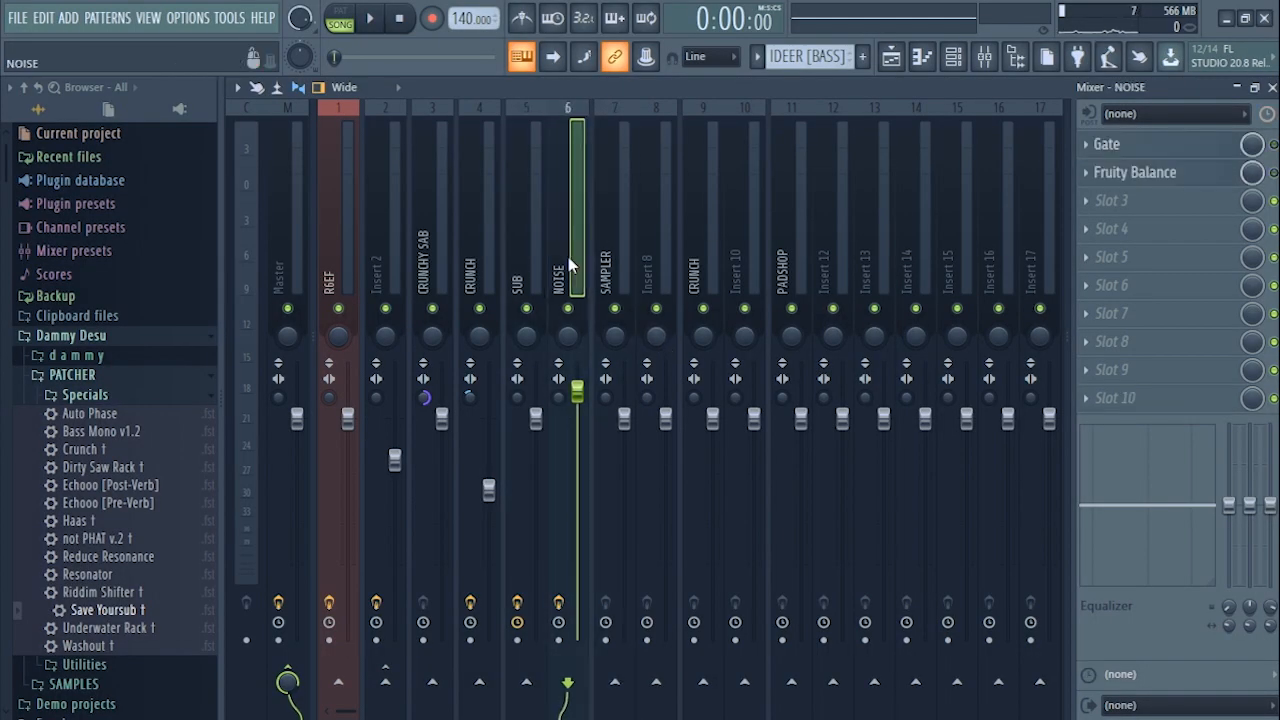
click(432, 250)
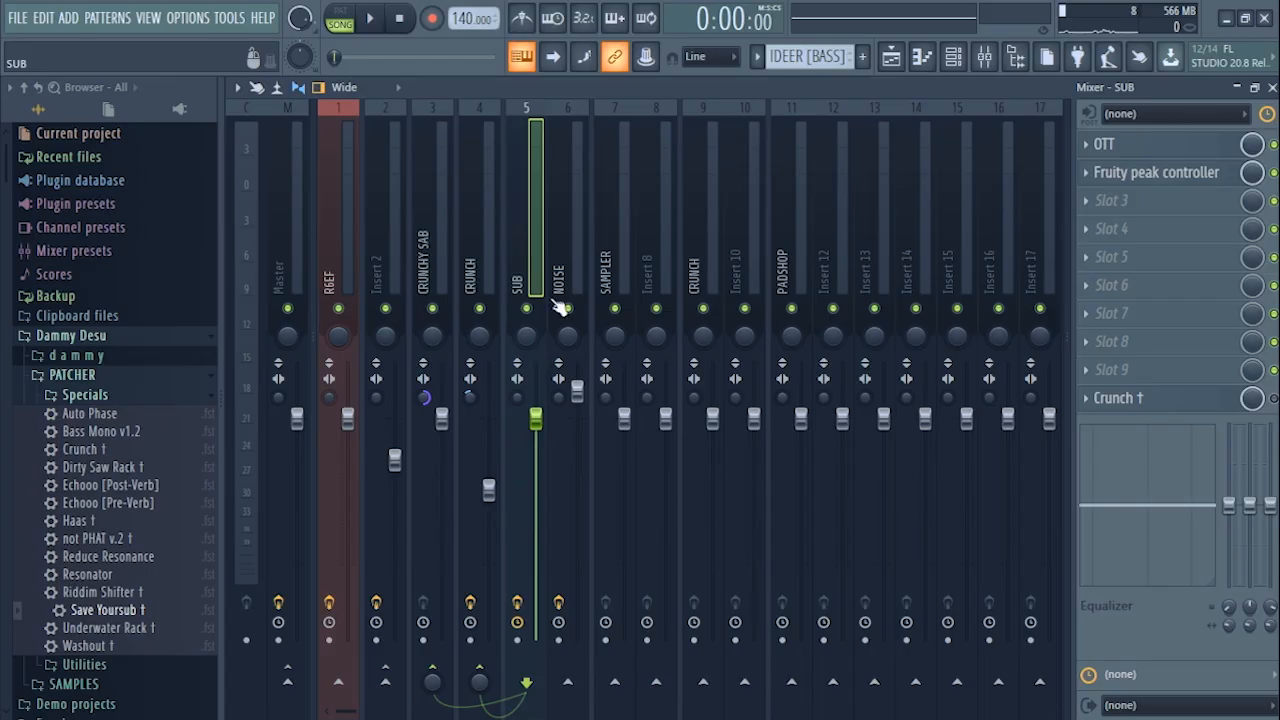
click(567, 280)
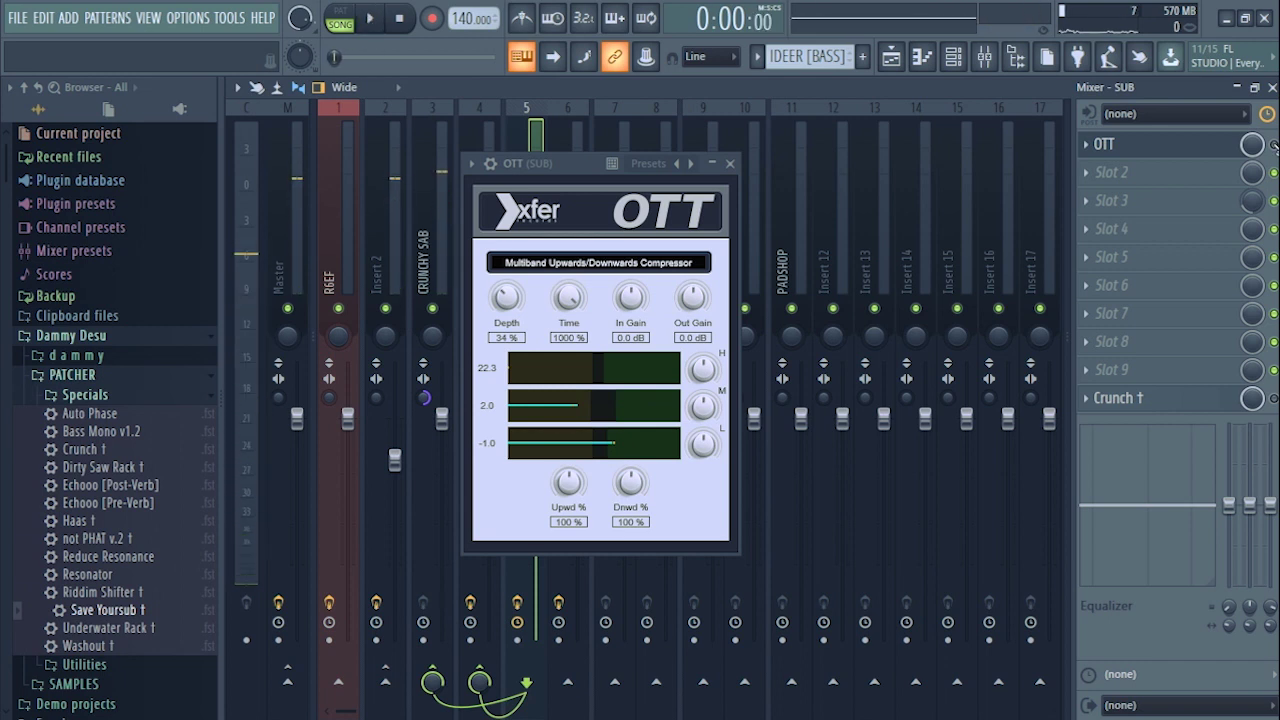
Bring up the SUB insert's OTT compressor running at 34% depth.
click(729, 163)
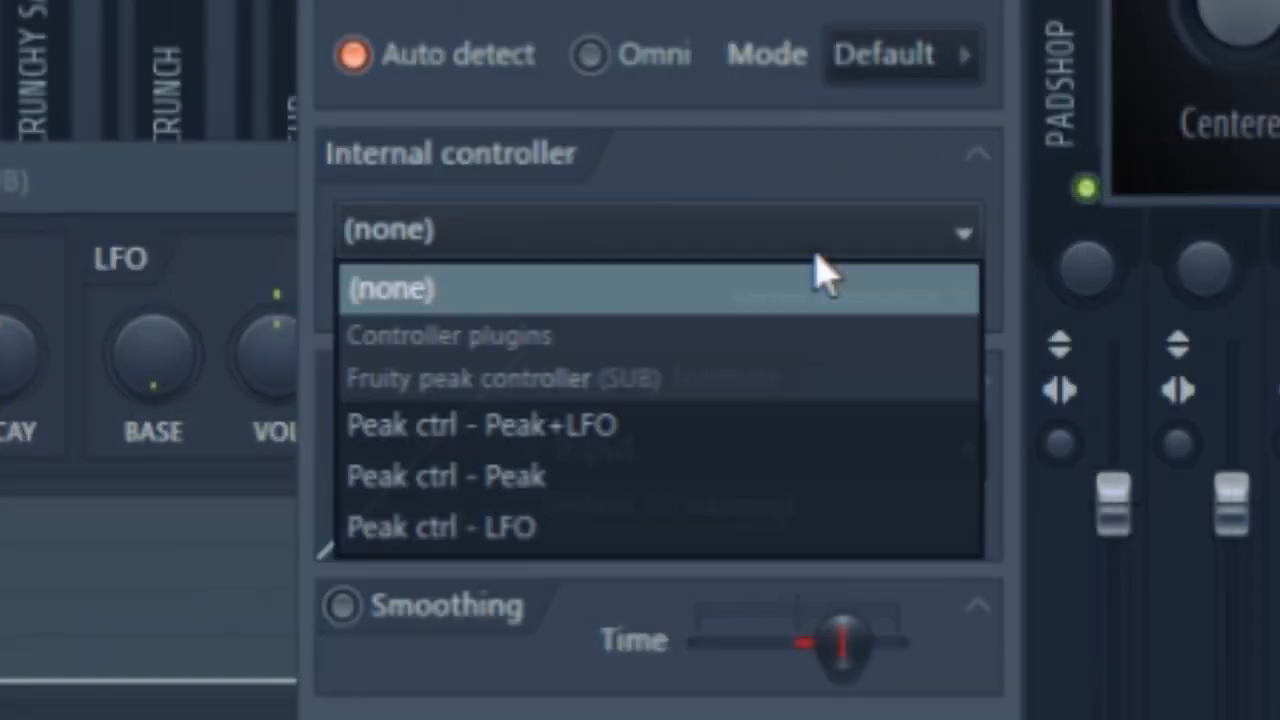
Link the control to a Peak ctrl output of the SUB Fruity peak controller.
click(445, 476)
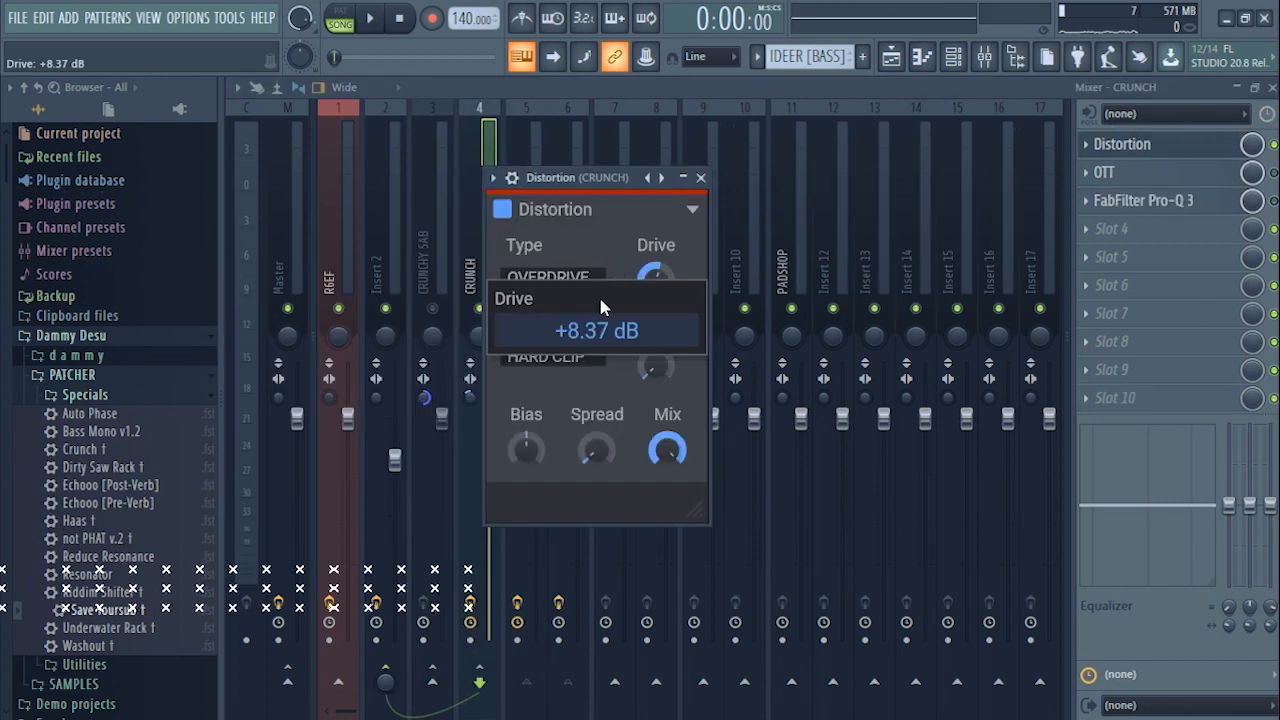
Keep the CRUNCH Distortion on Saturate with about +8.37 dB of drive after trying Overdrive.
click(548, 277)
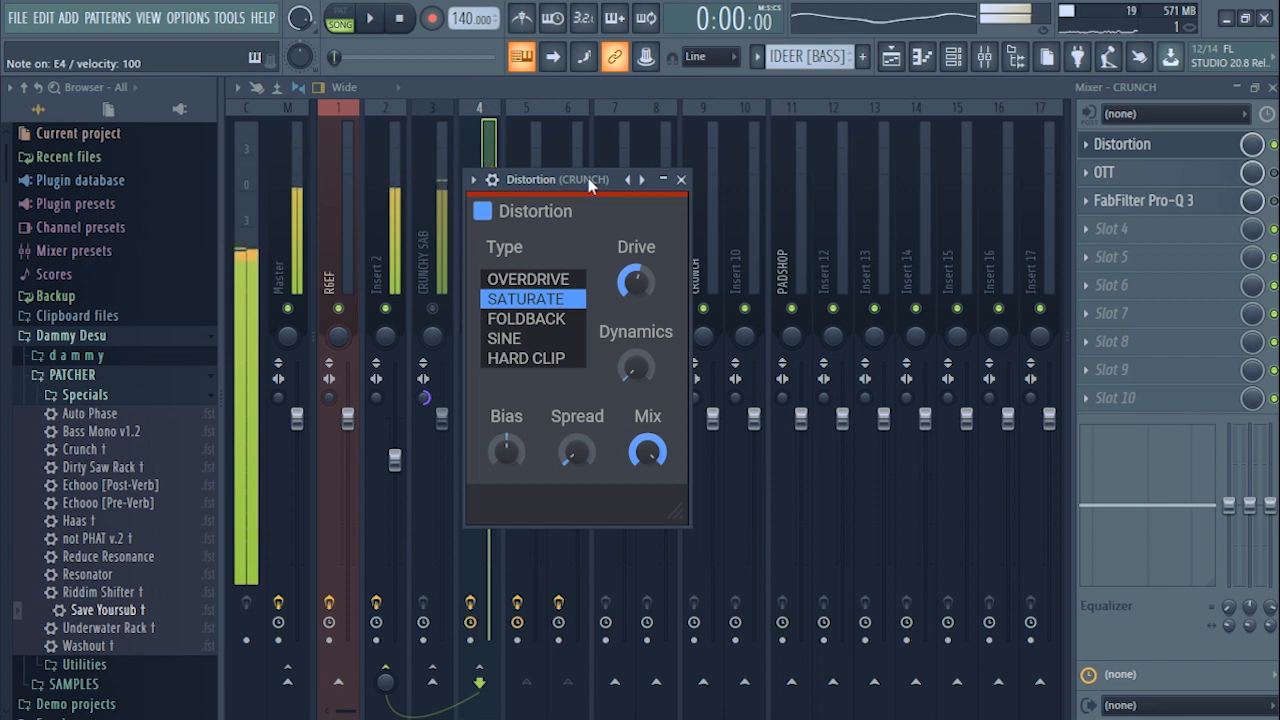
click(522, 279)
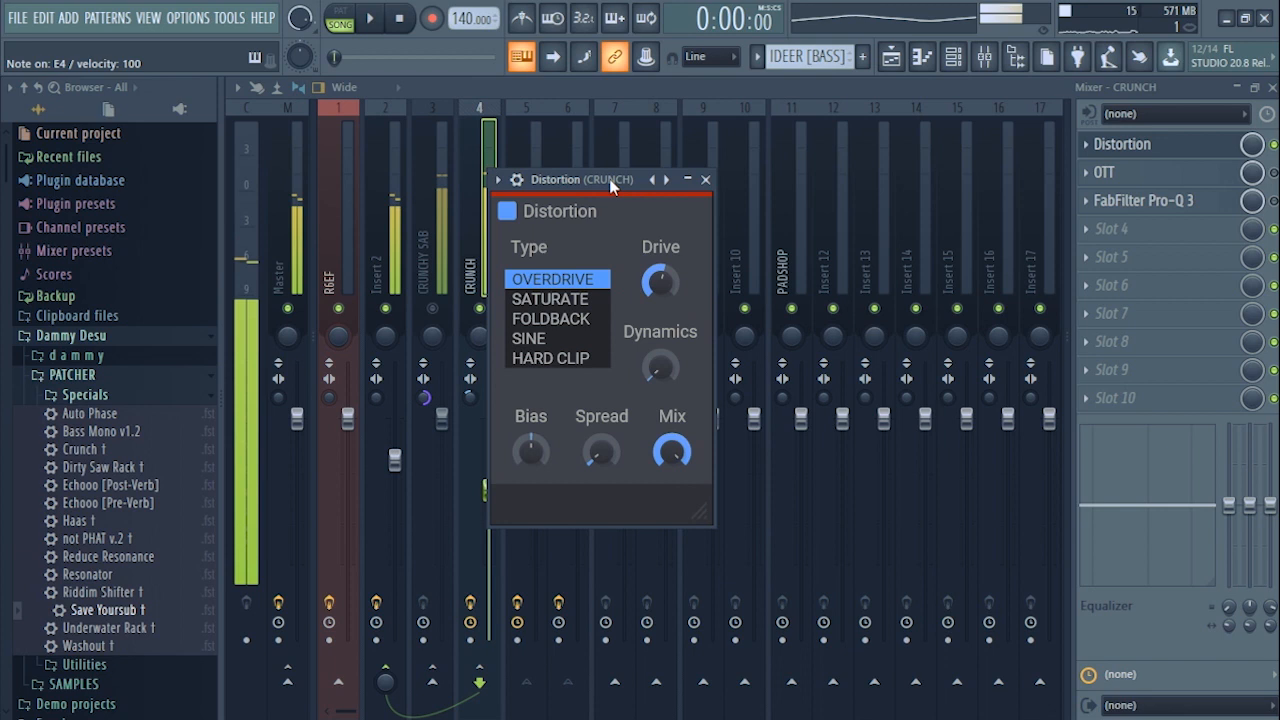
click(549, 298)
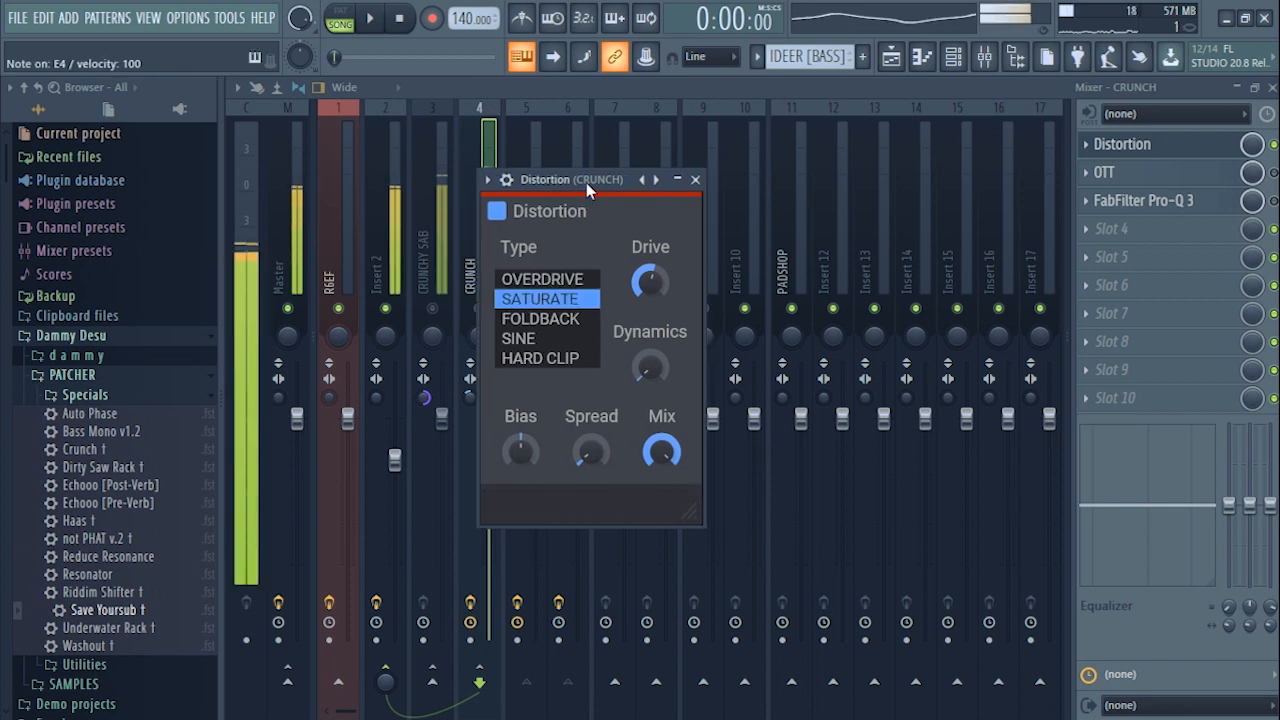
click(1121, 172)
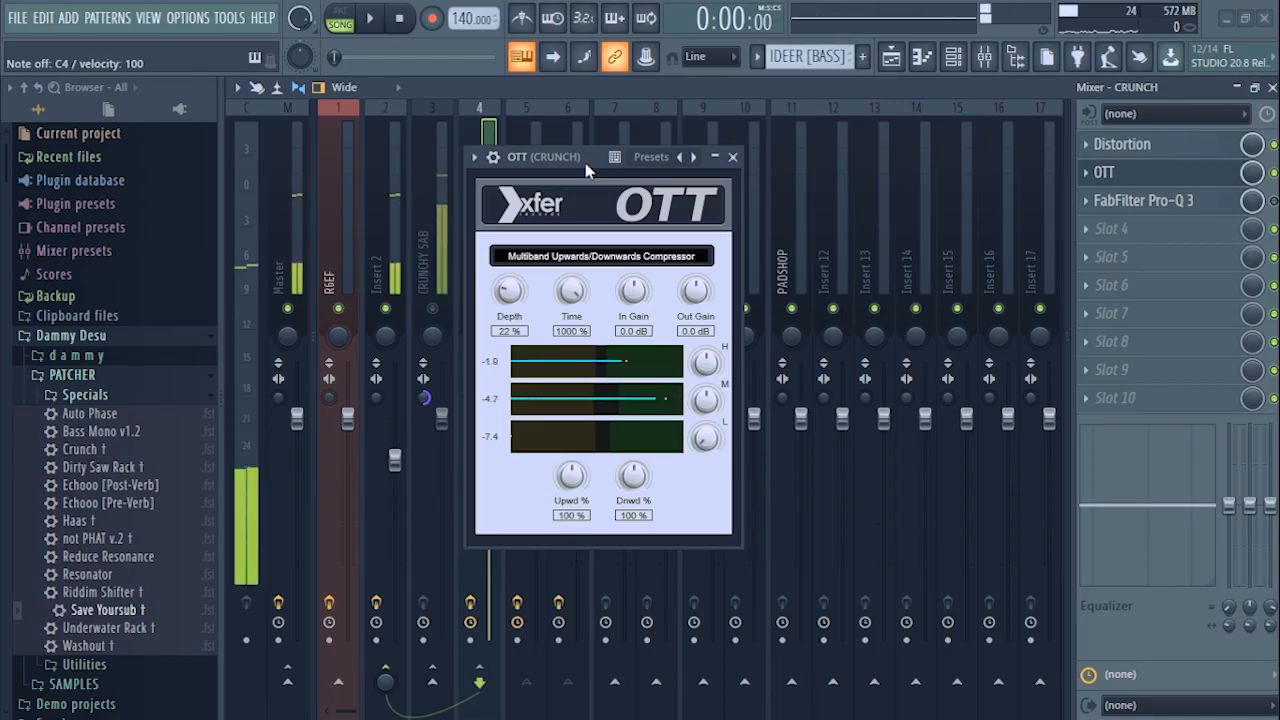
Leave the CRUNCH OTT at 22% depth and move on to its Pro-Q 3 equalizer.
click(1131, 200)
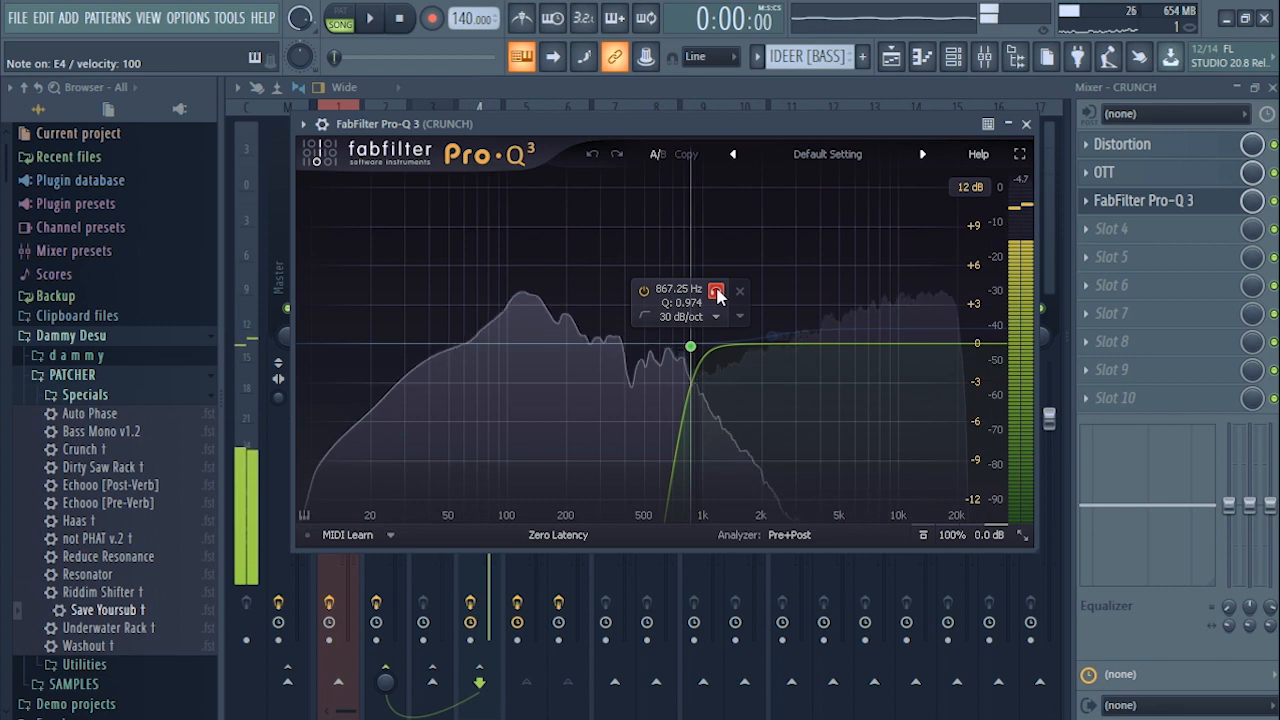
Drag the CRUNCH Pro-Q 3 band near 2.2 kHz to a gentle +1.16 dB boost.
drag(690, 347, 775, 335)
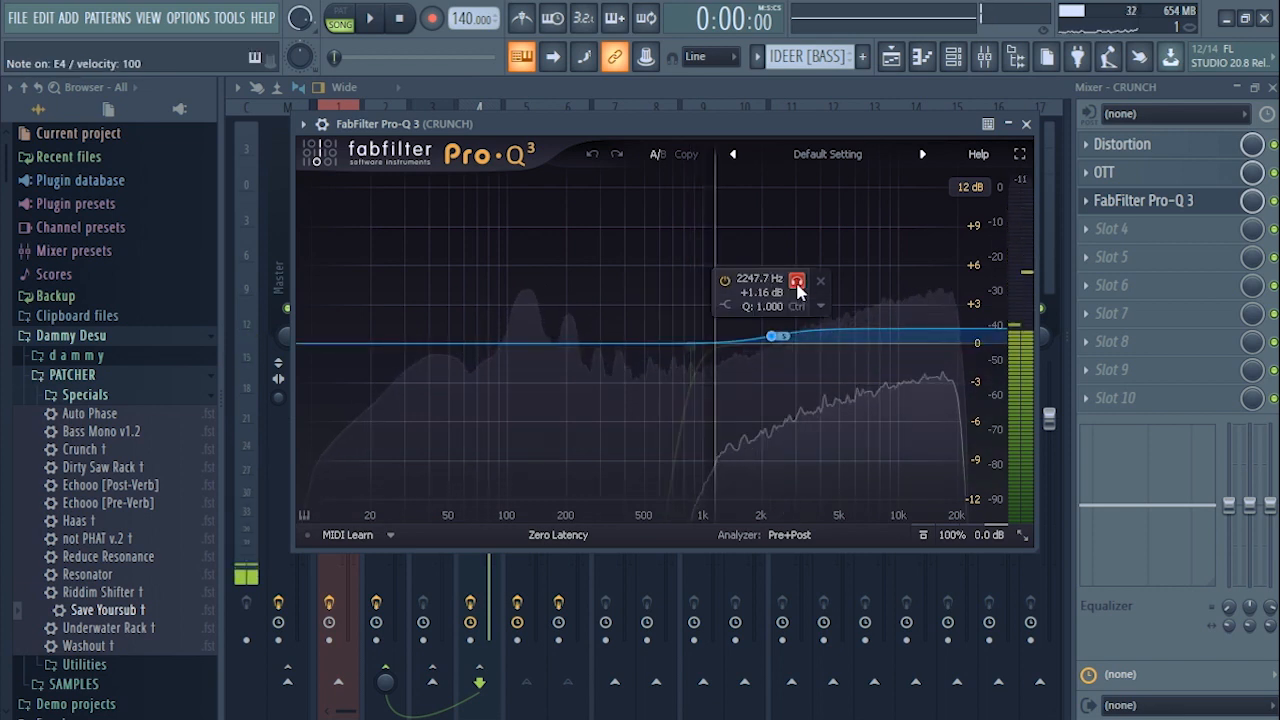